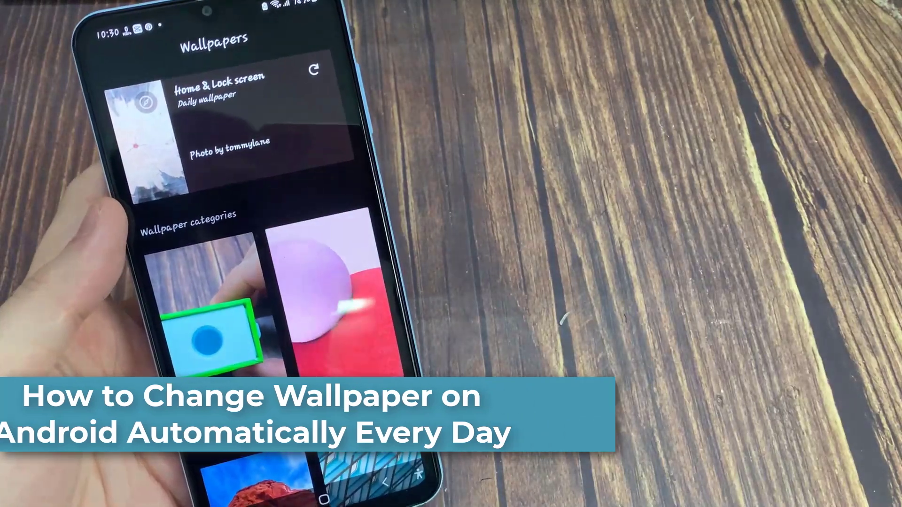
Install the Wallpapers app by Google LLC from its Play Store listing
scroll("down", 3)
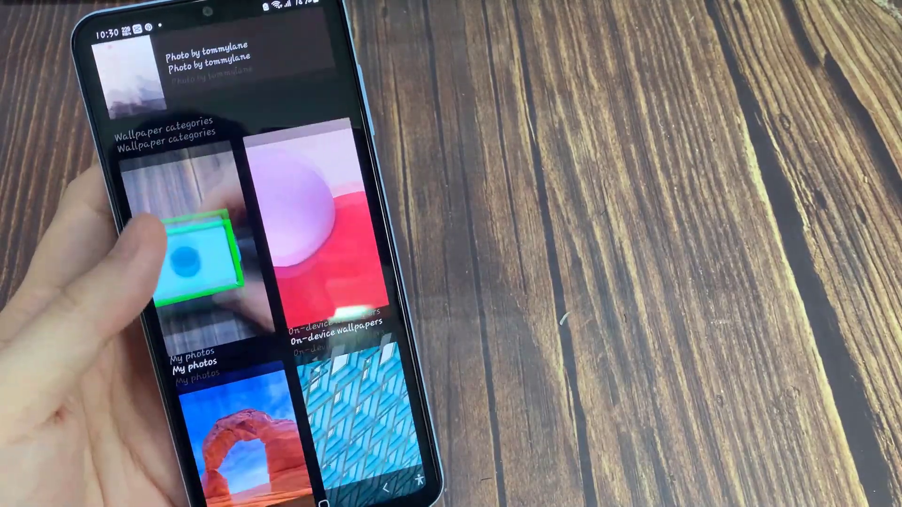
scroll("down", 3)
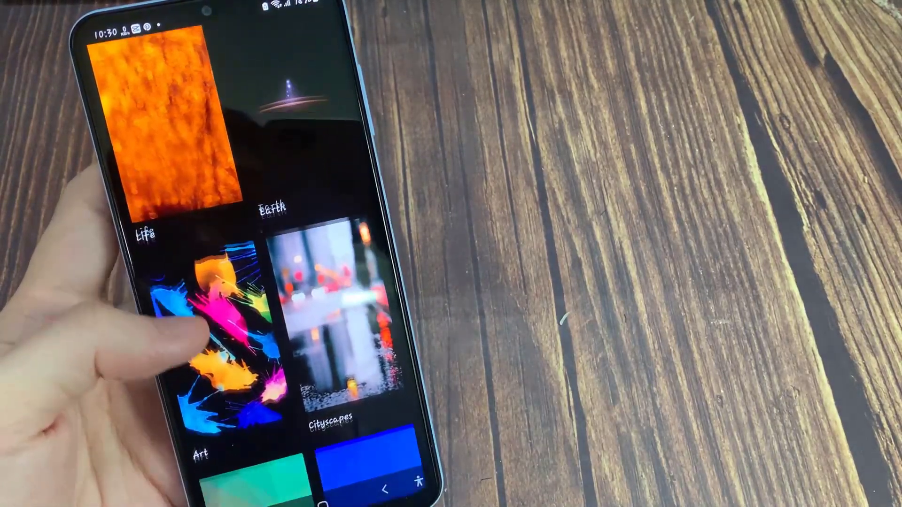
scroll("down", 3)
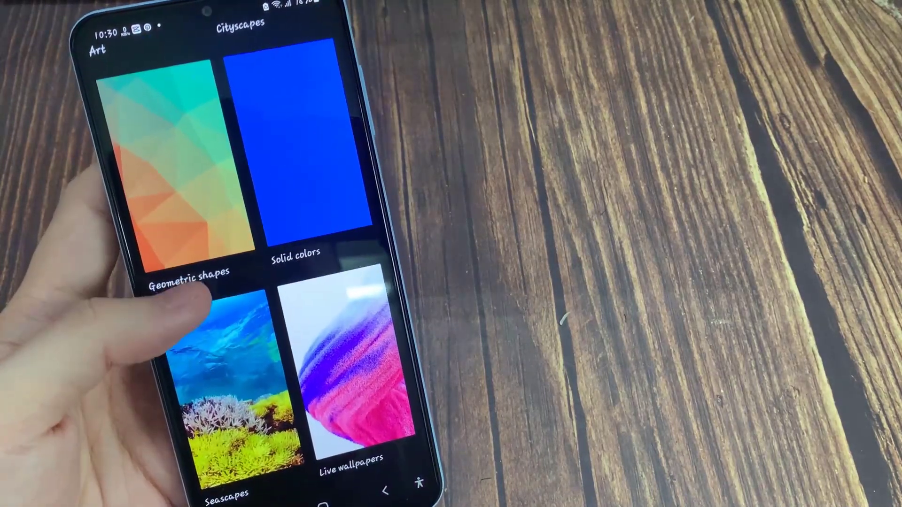
scroll("down", 3)
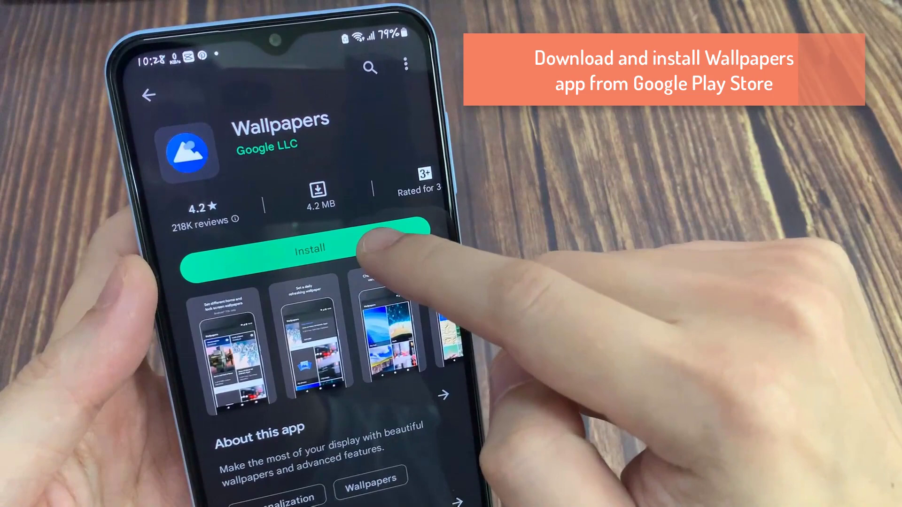
left_click(309, 248)
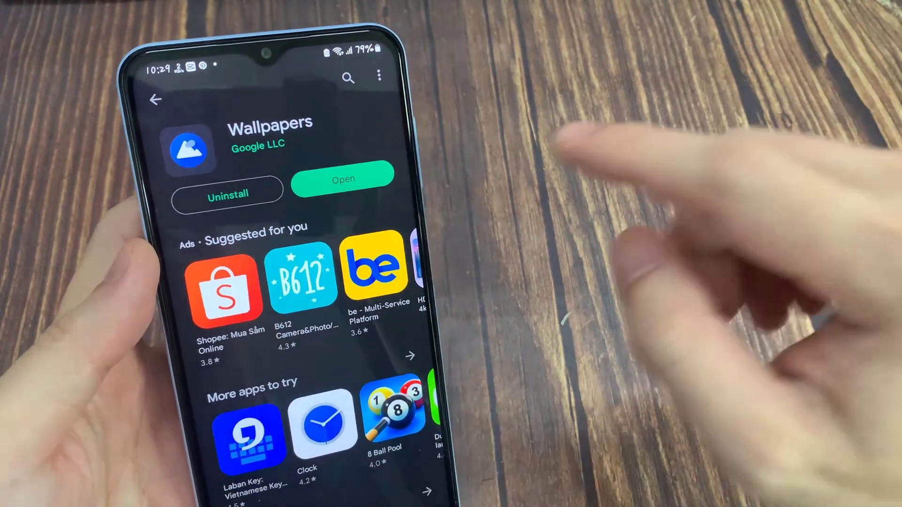
Launch Wallpapers and grant it access to device storage, photos and media
left_click(343, 178)
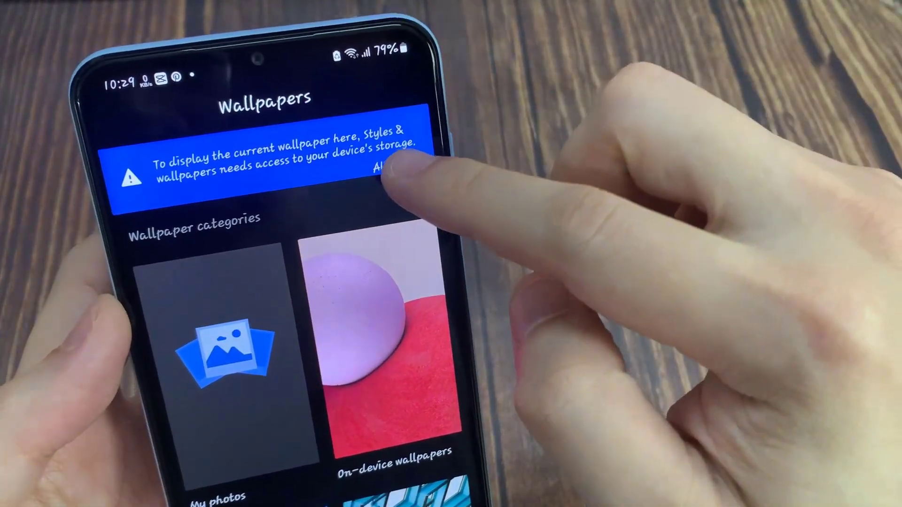
left_click(383, 170)
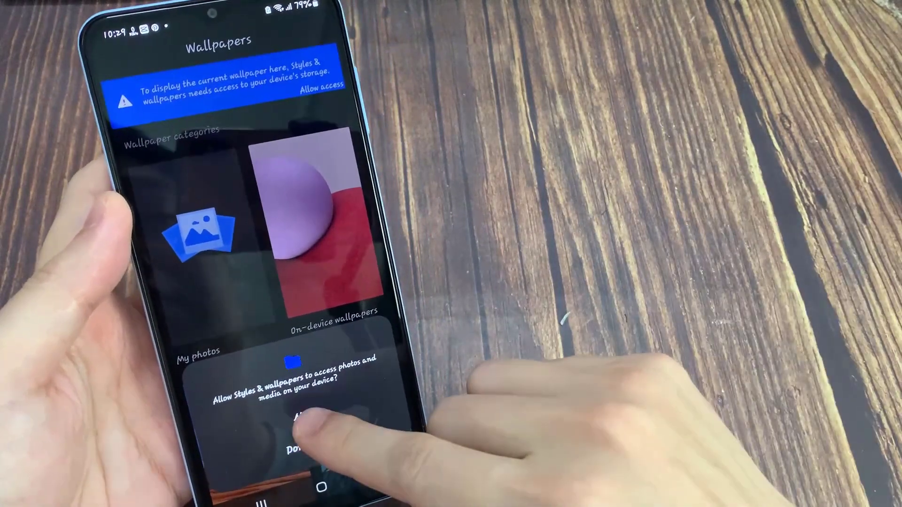
left_click(301, 431)
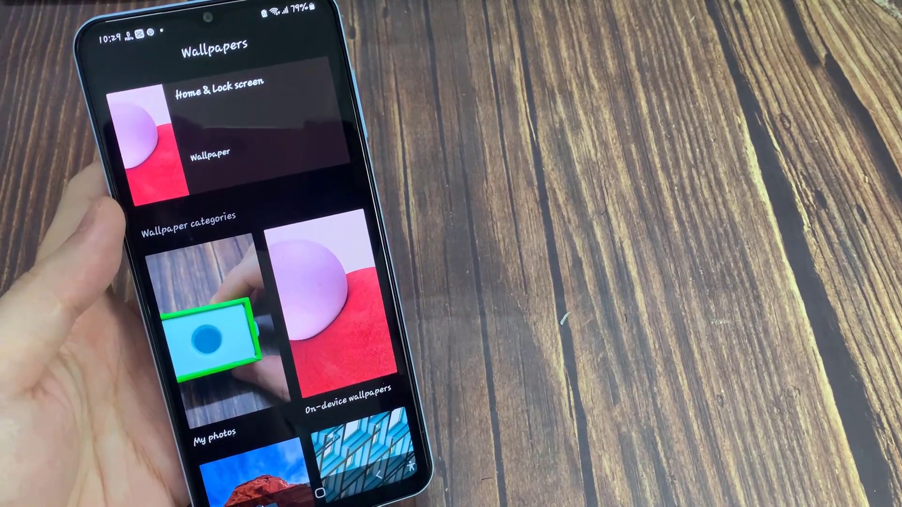
Turn on daily wallpaper for the Textures category and confirm with OK
scroll("down", 3)
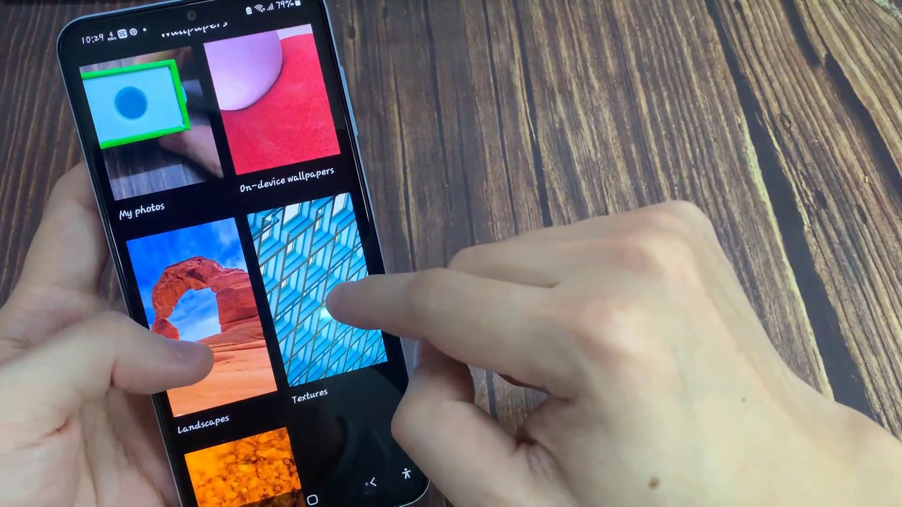
left_click(311, 287)
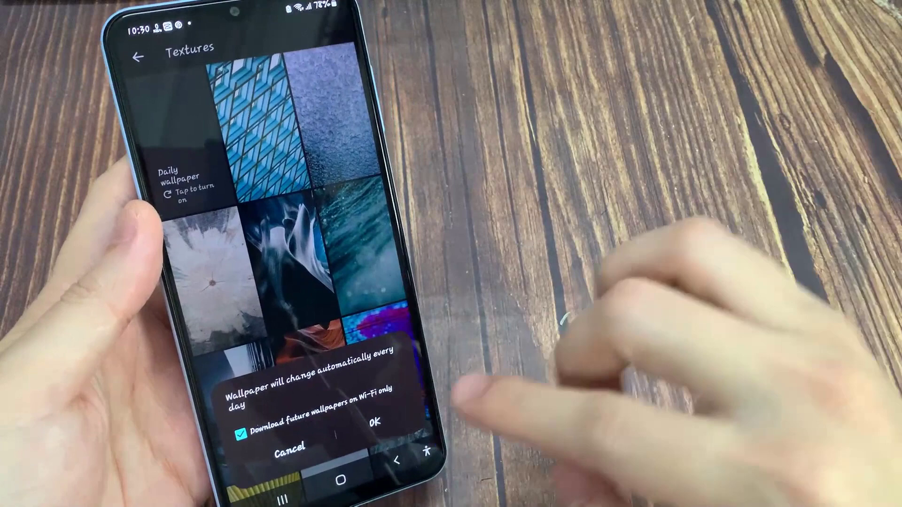
left_click(376, 423)
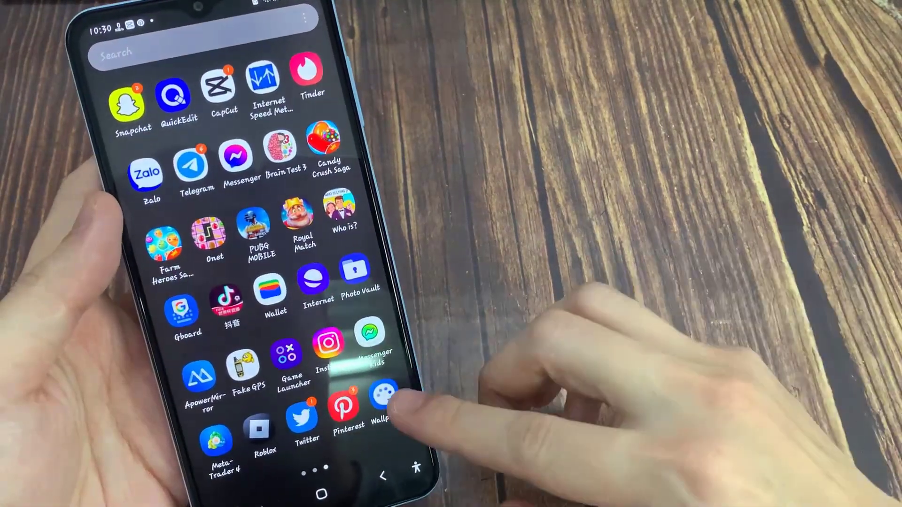
Reopen Wallpapers from the app drawer and show the Cityscapes category grid
left_click(382, 396)
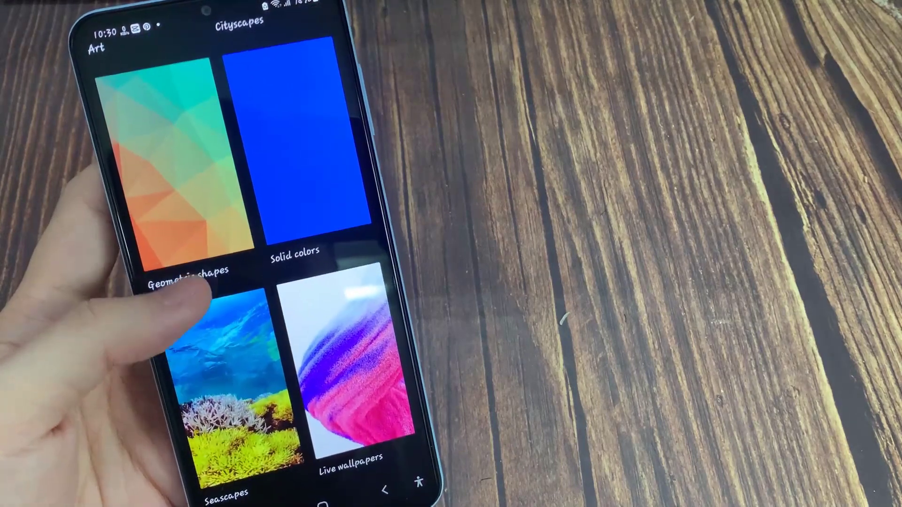
scroll("down", 3)
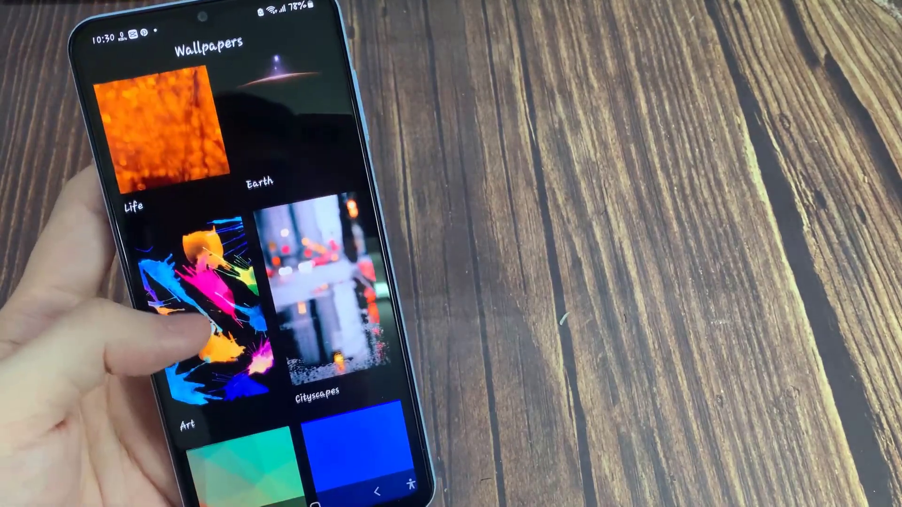
left_click(323, 288)
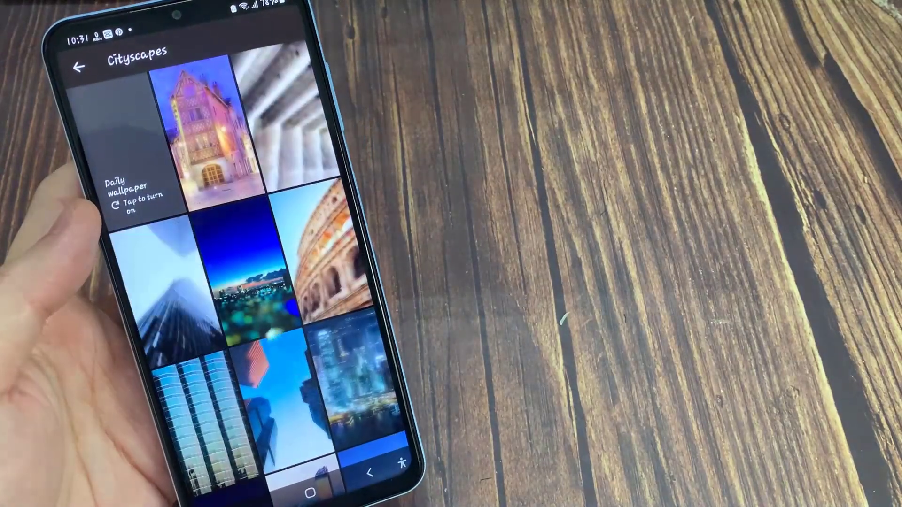